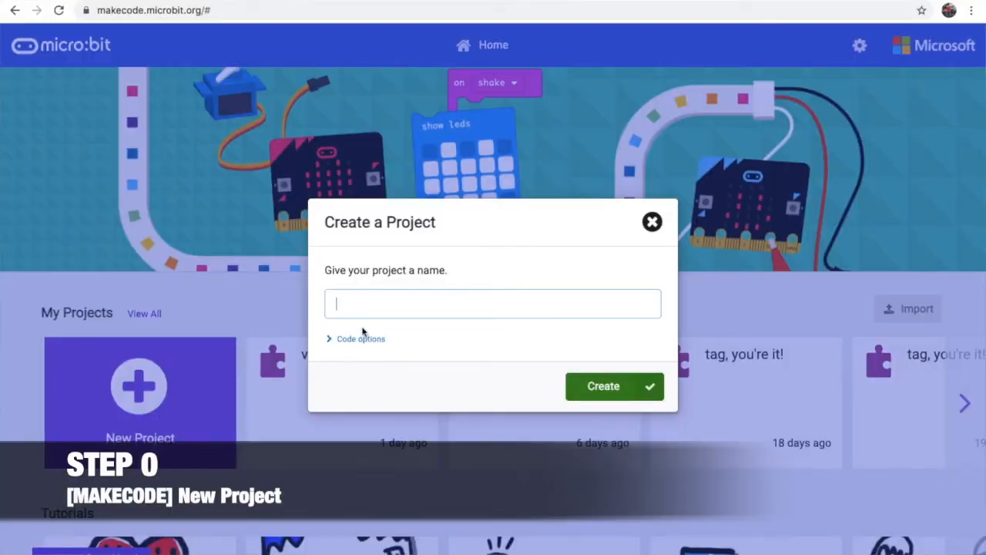
Name the new project in the Create a Project dialog
{"action": "left_click", "coordinate": [604, 385]}
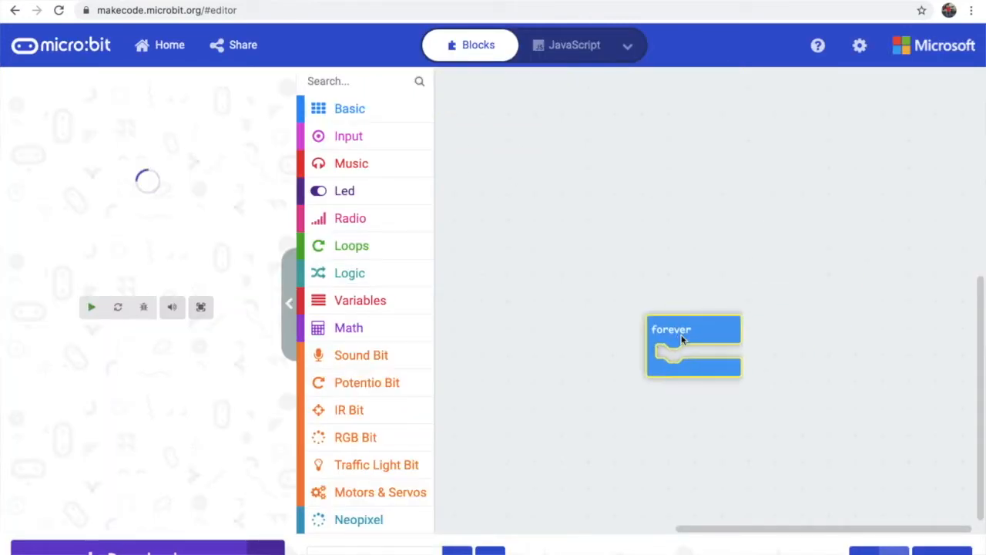
Place 'plot bar graph of sound level up to 1023' from Led inside the forever loop
{"action": "left_click", "coordinate": [346, 191]}
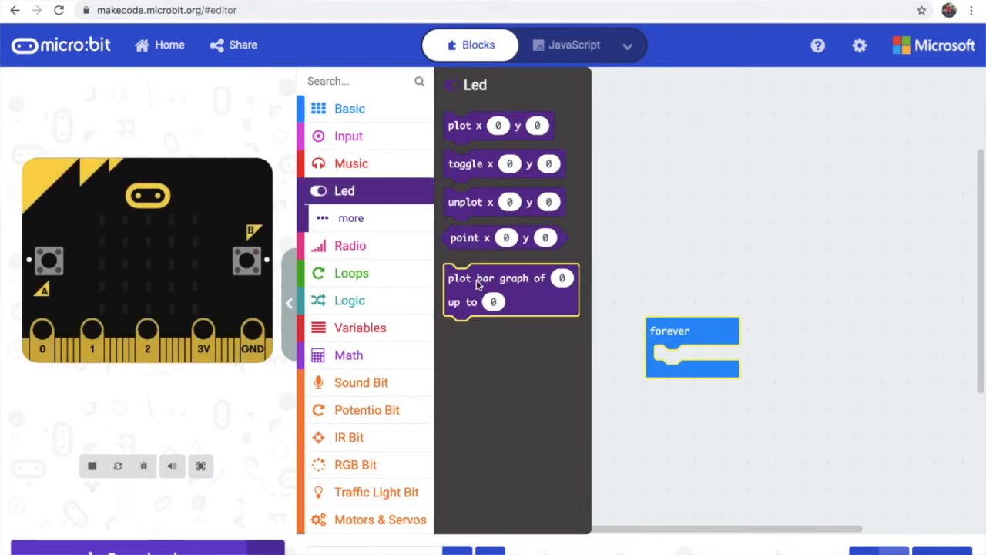
{"action": "left_click_drag", "start_coordinate": [512, 290], "coordinate": [722, 370]}
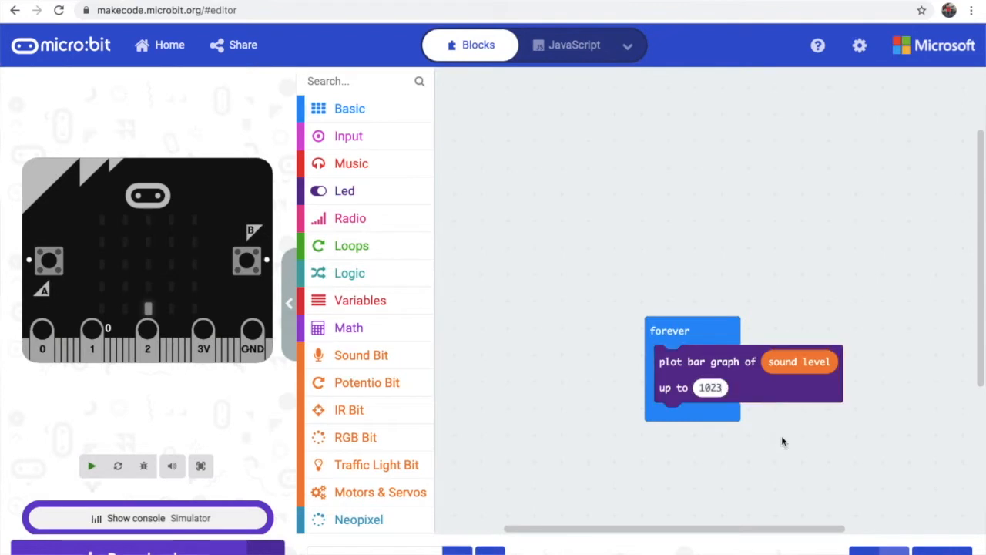
Start the simulator so the LEDs light in response to sound
{"action": "left_click", "coordinate": [91, 465]}
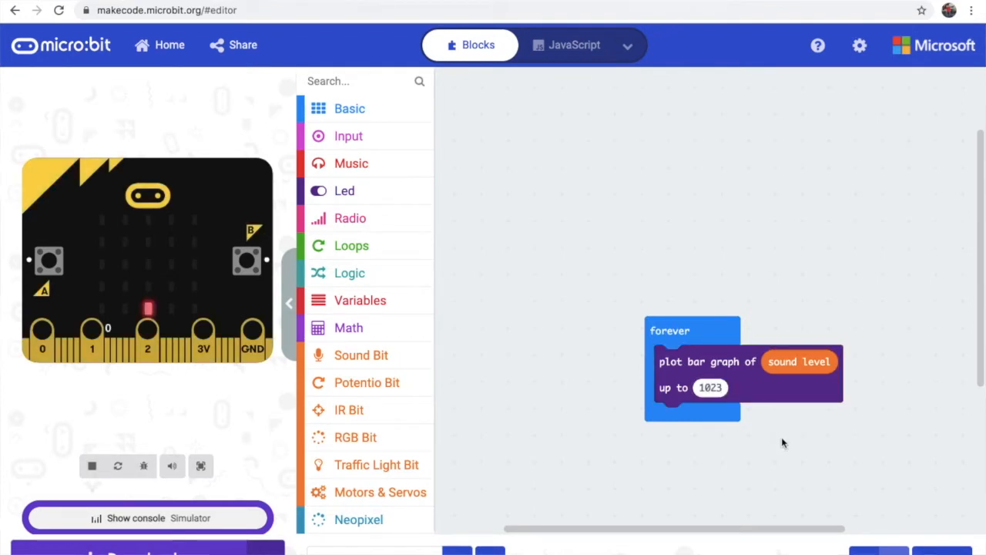
{"action": "mouse_move", "coordinate": [662, 353]}
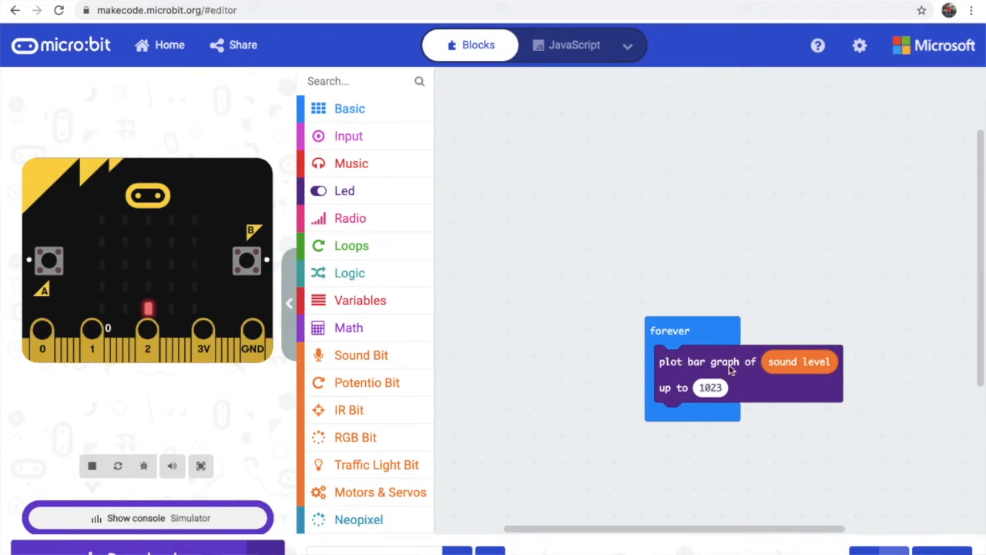
{"action": "mouse_move", "coordinate": [609, 262]}
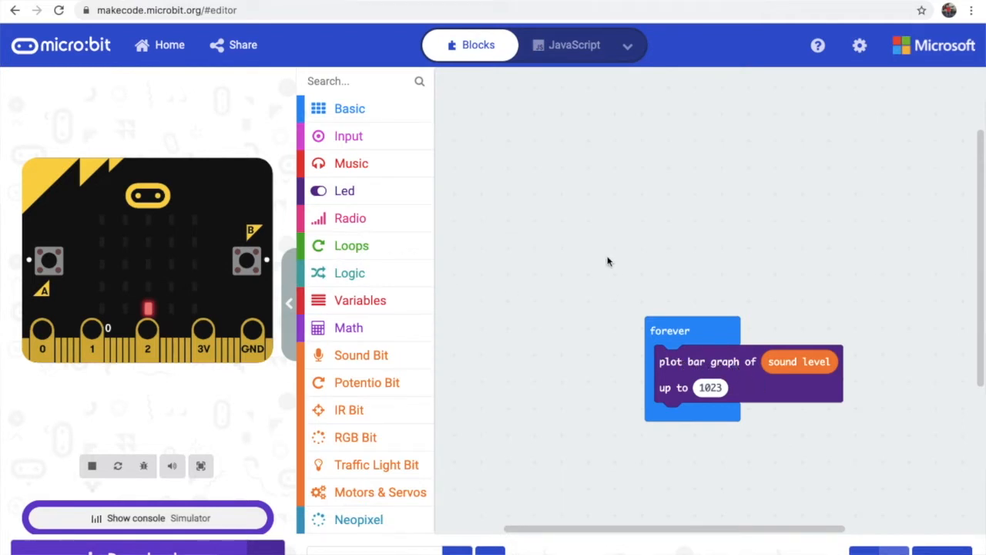
{"action": "mouse_move", "coordinate": [660, 467]}
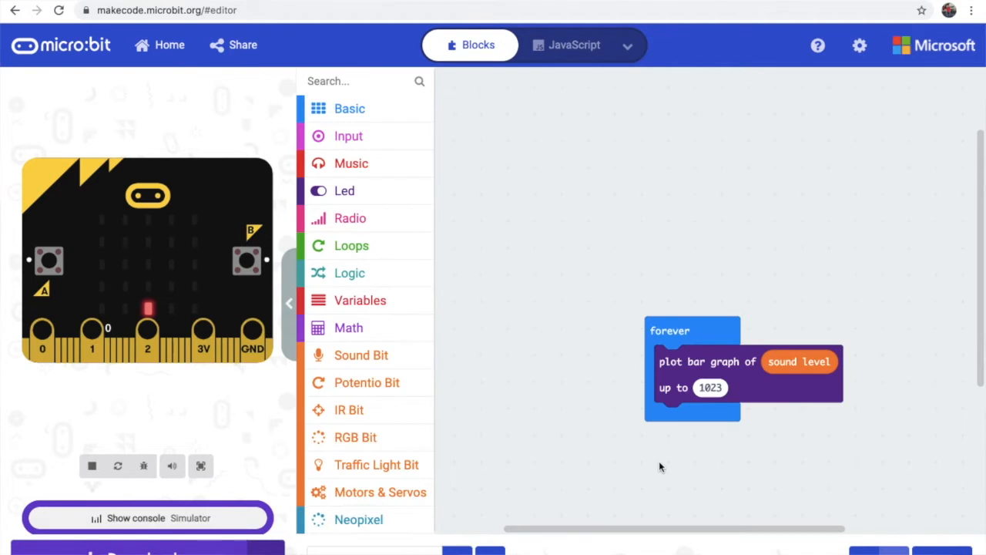